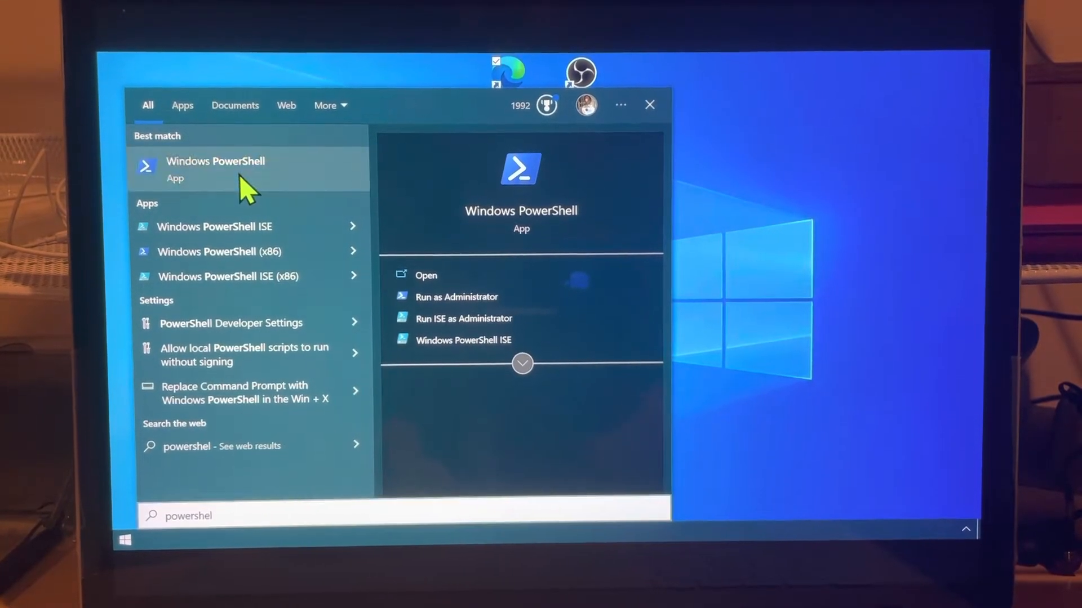
Step: Launch Windows PowerShell as Administrator from the Start menu search
right_click(242, 175)
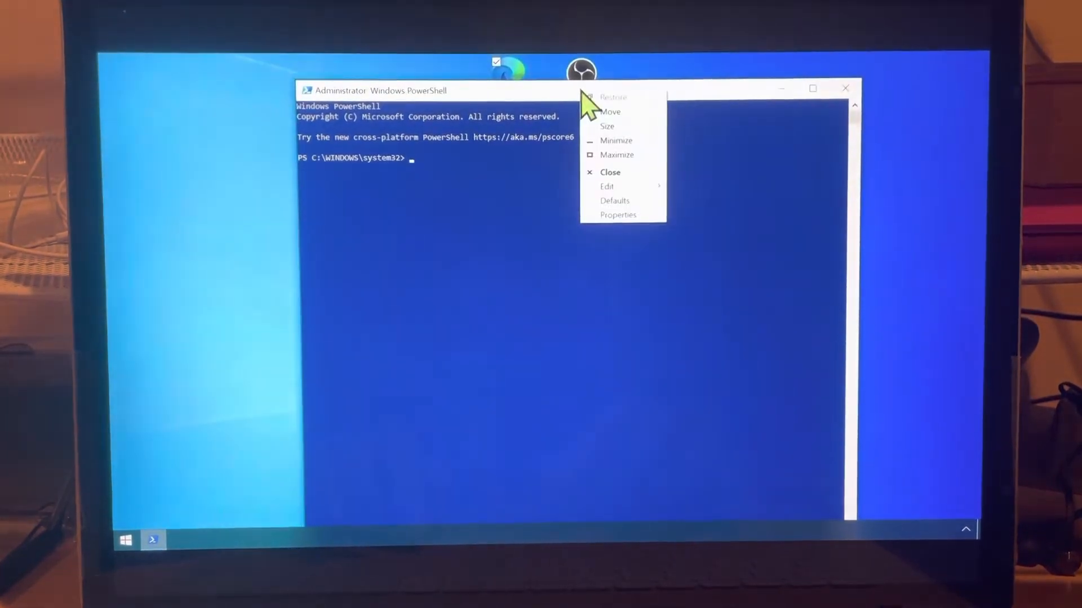
mouse_move(622, 214)
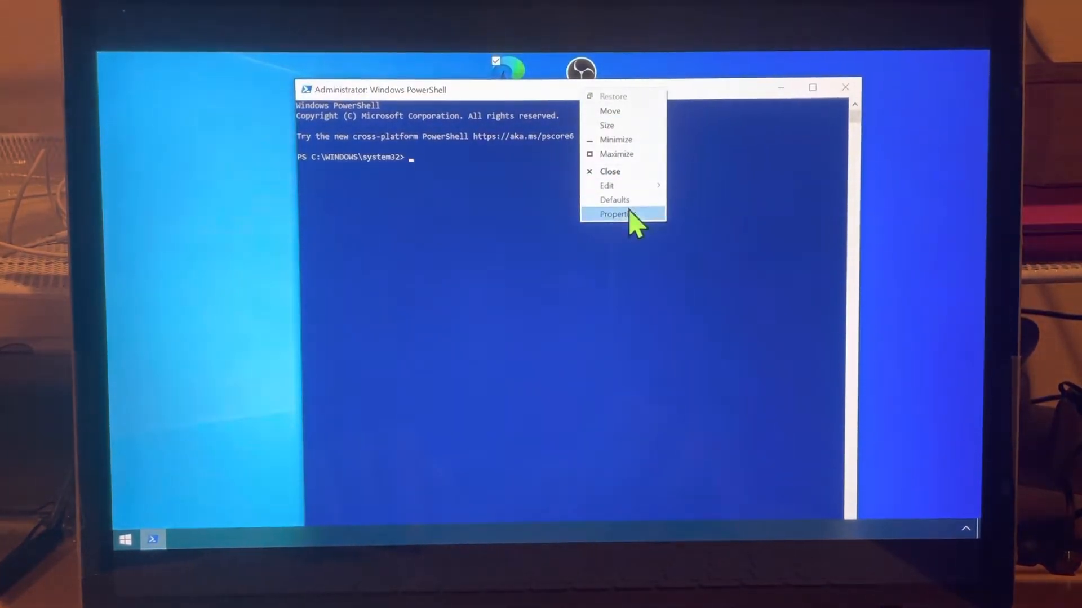
Step: Bring up the console's Properties dialog at its Font settings
click(617, 215)
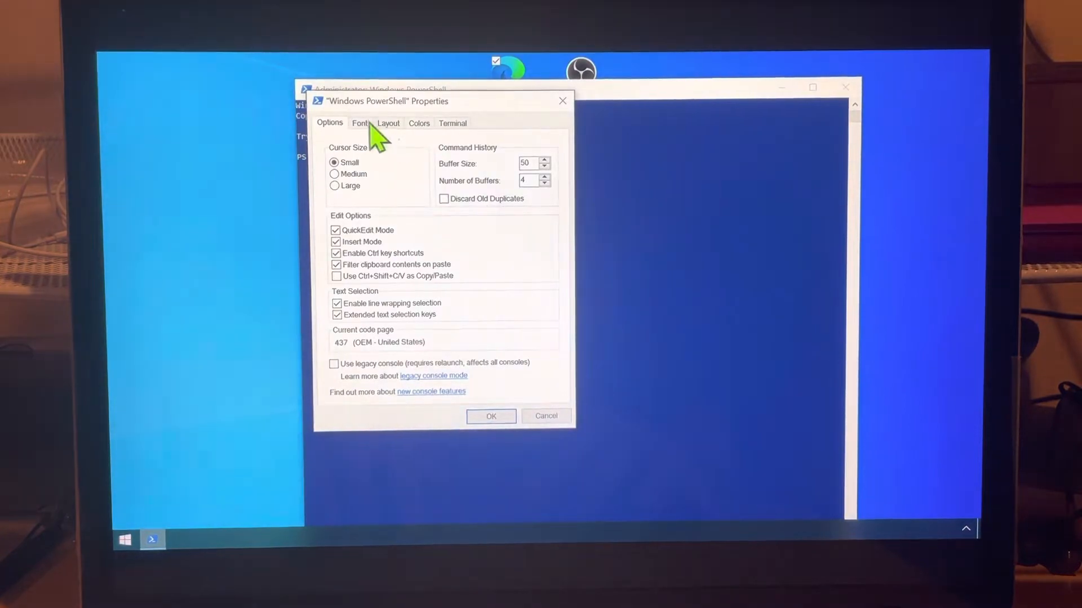
click(361, 123)
text(wsl --install)
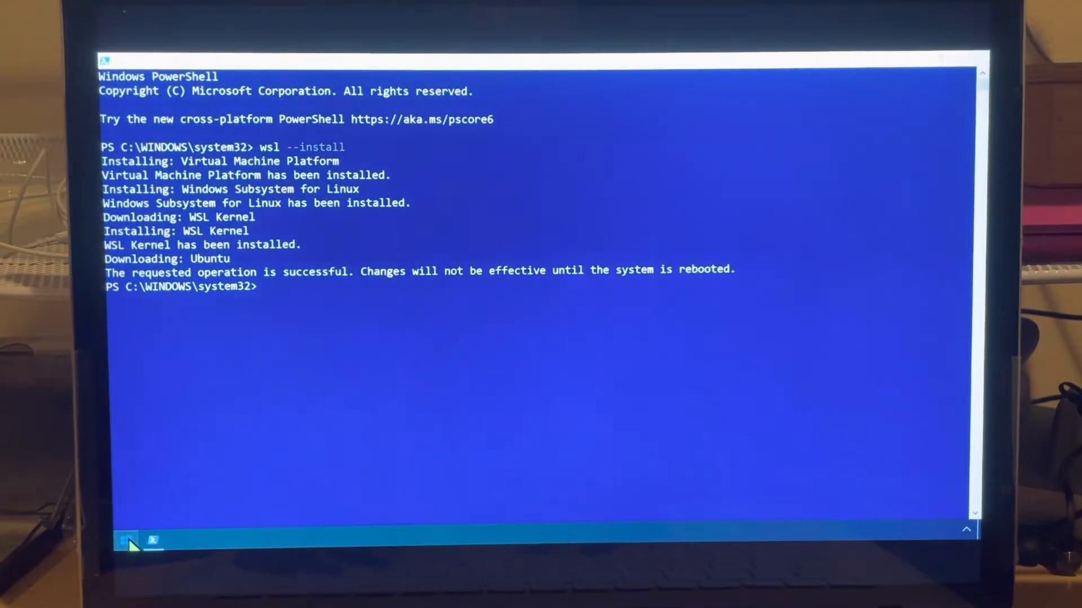
Step: Restart Windows from Start > Power to finish the WSL installation
click(125, 541)
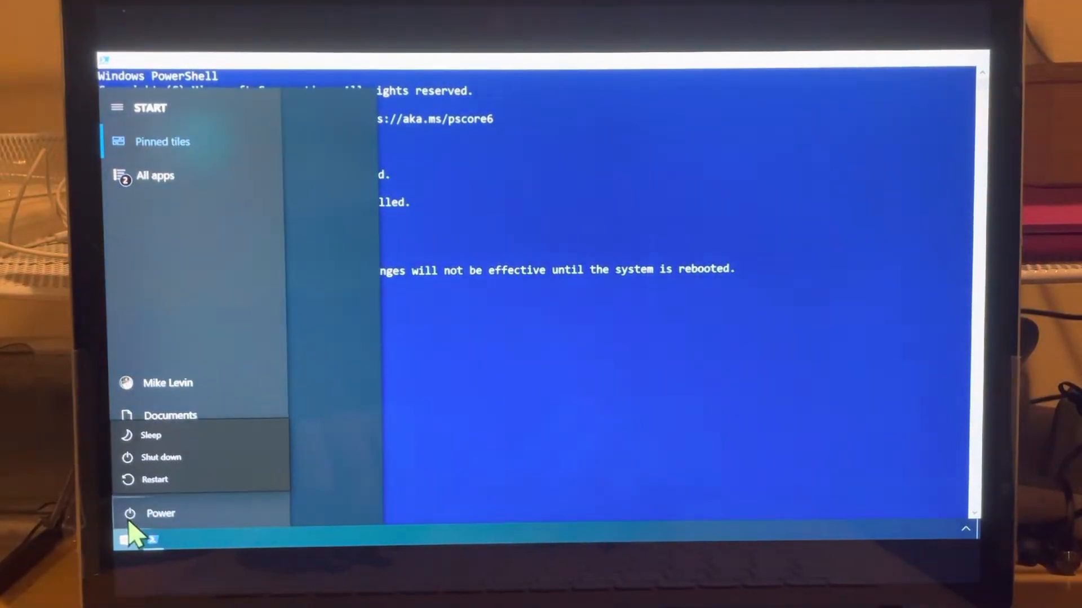
click(155, 480)
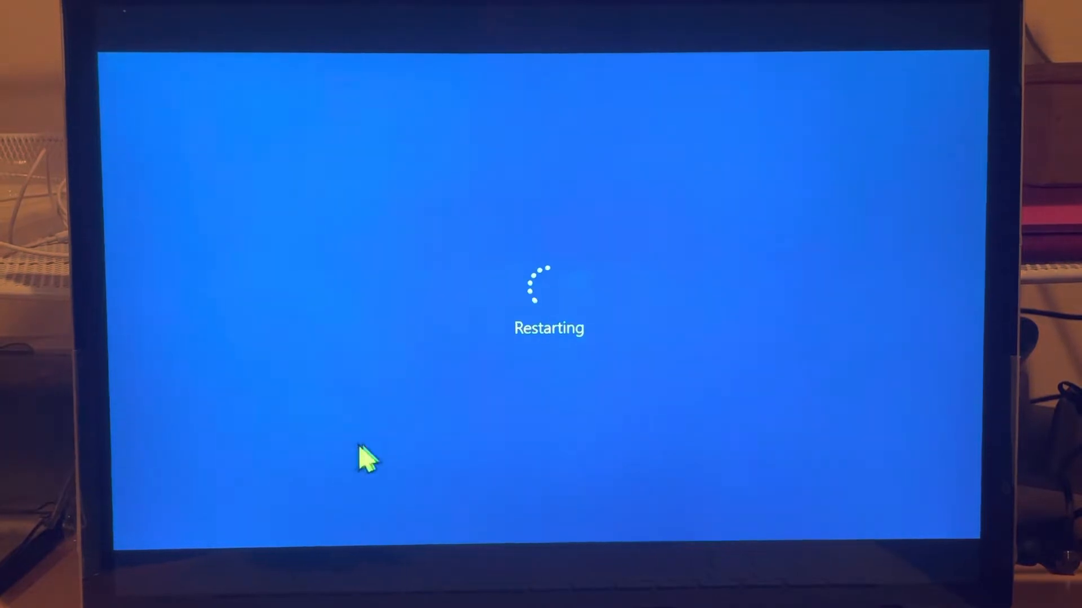